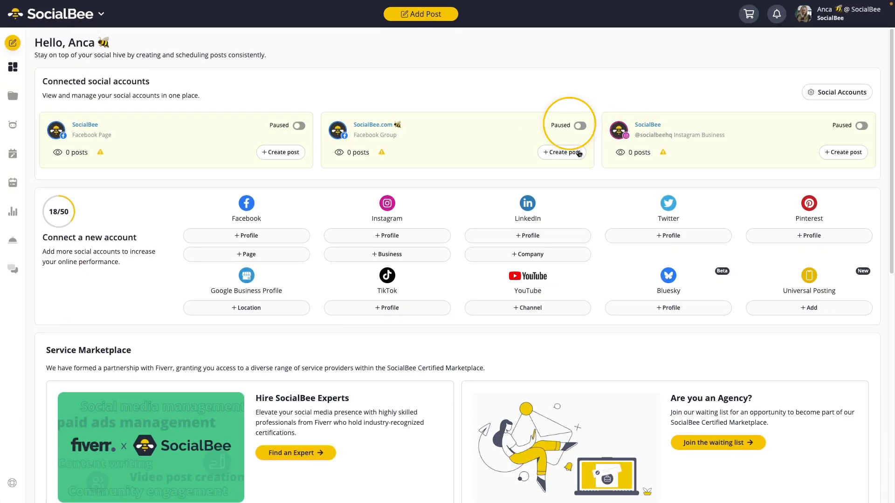
mouse_move(554, 112)
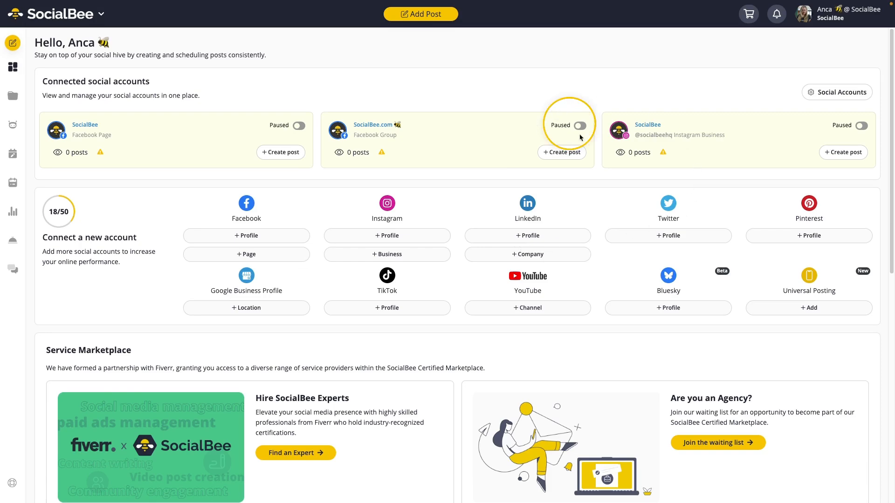
Switch the SocialBee.com Facebook group to reminder-based Universal Posting and launch the mobile app.
click(579, 126)
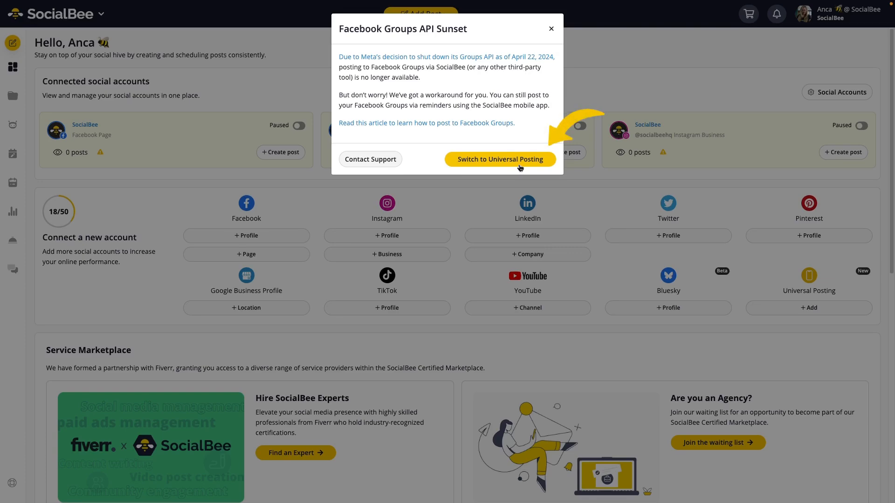
click(500, 159)
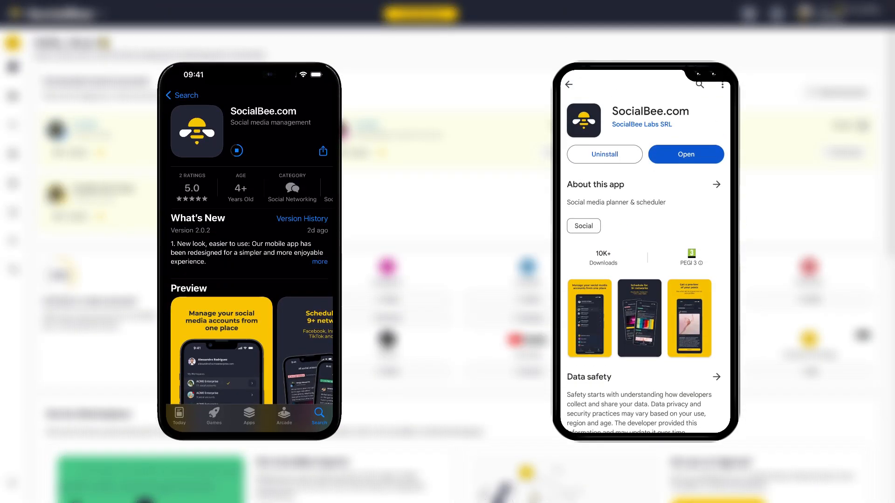
click(235, 151)
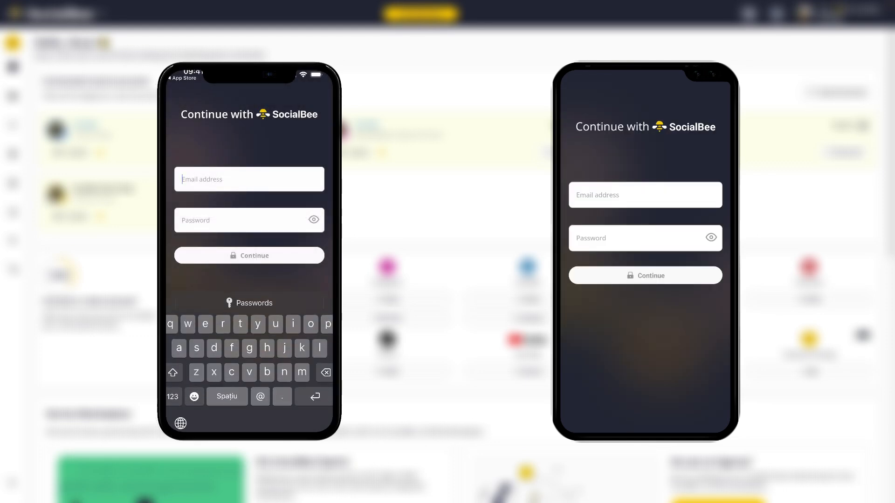
Begin signing in to the SocialBee app with the account email address.
click(645, 195)
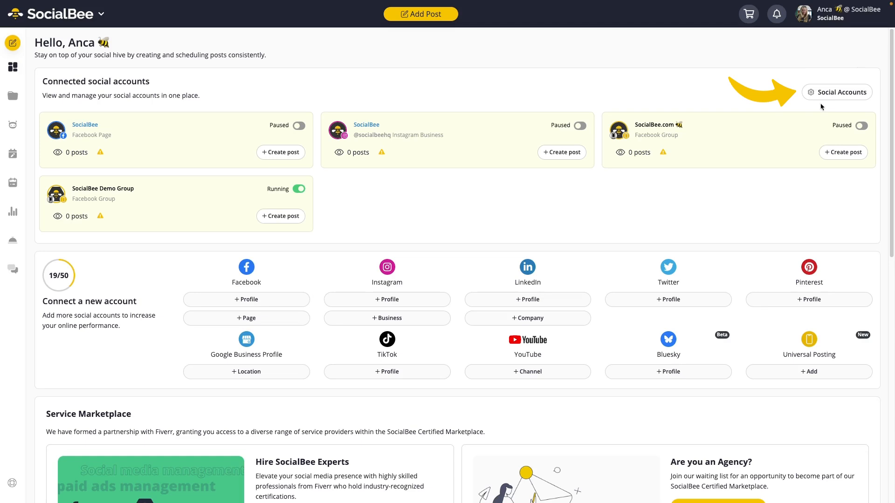
click(837, 92)
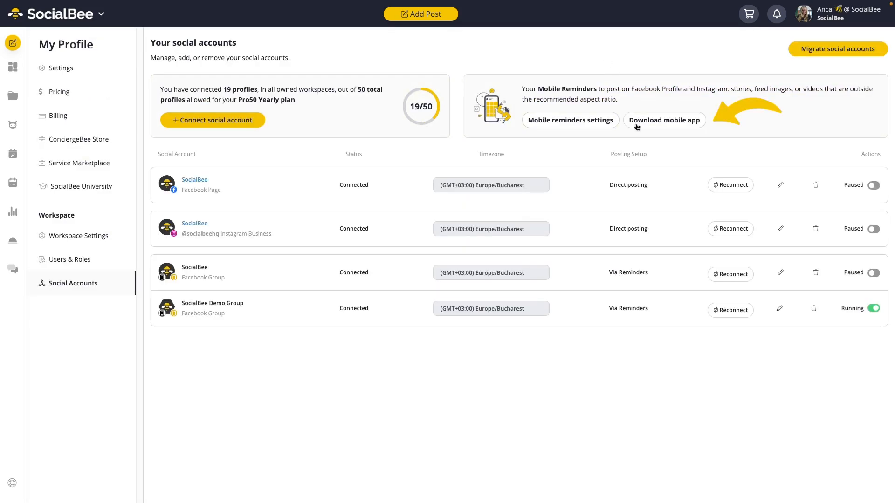
click(663, 120)
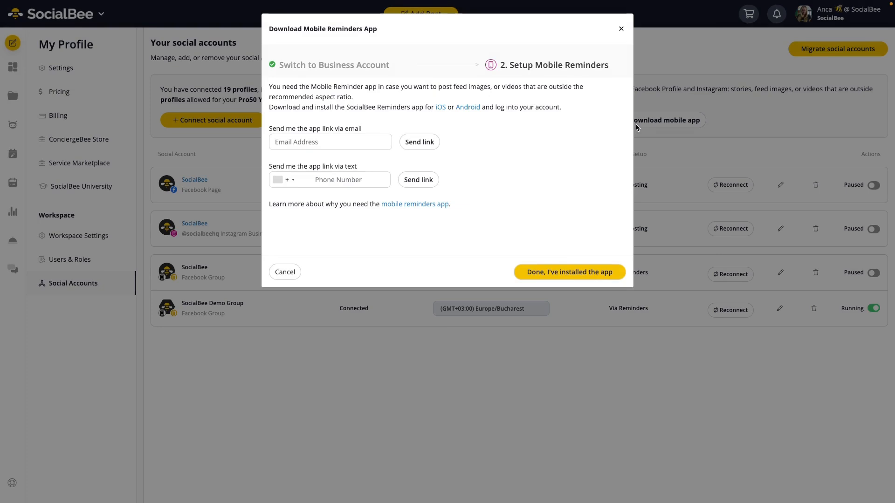
mouse_move(444, 117)
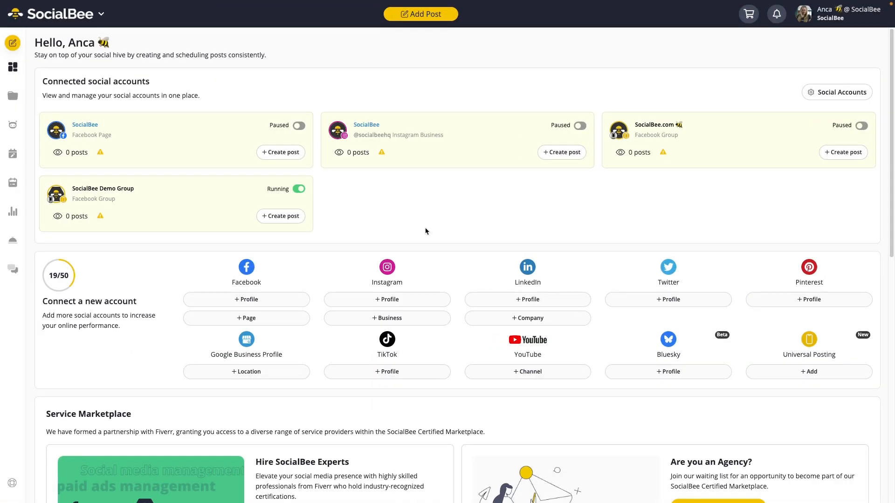
mouse_move(420, 14)
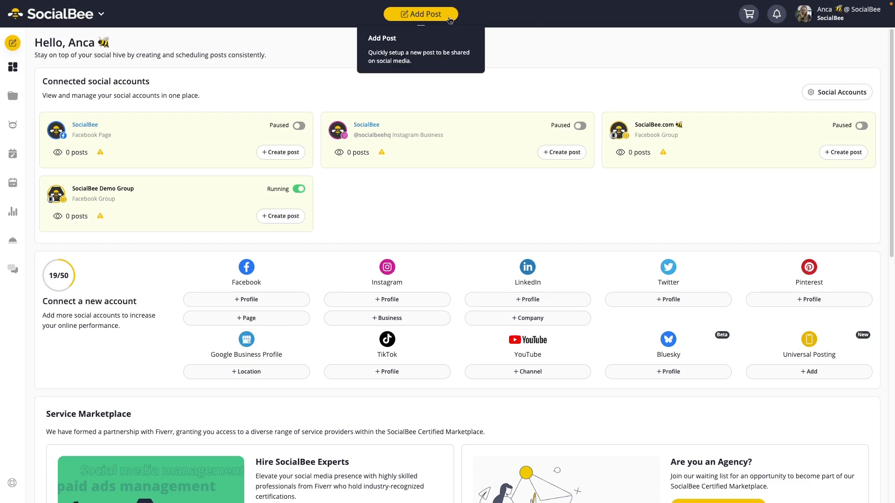
Start a new post and select the Facebook group profile for the book-a-call invitation.
click(421, 14)
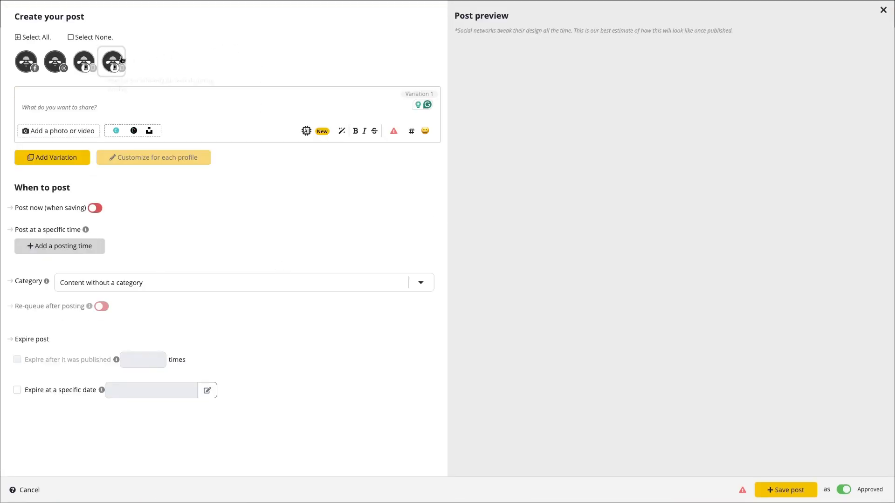
click(112, 62)
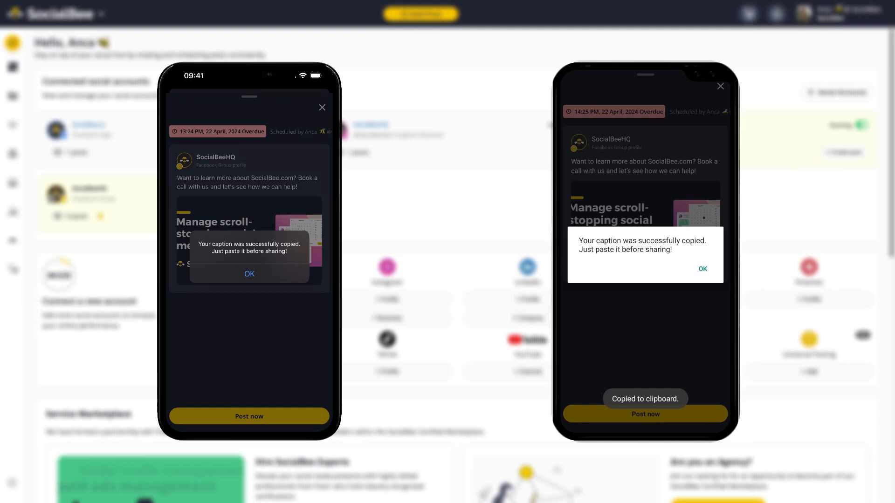
Continue from the caption-copied notice into the SocialBee.com group on Facebook and post the pasted caption.
click(249, 273)
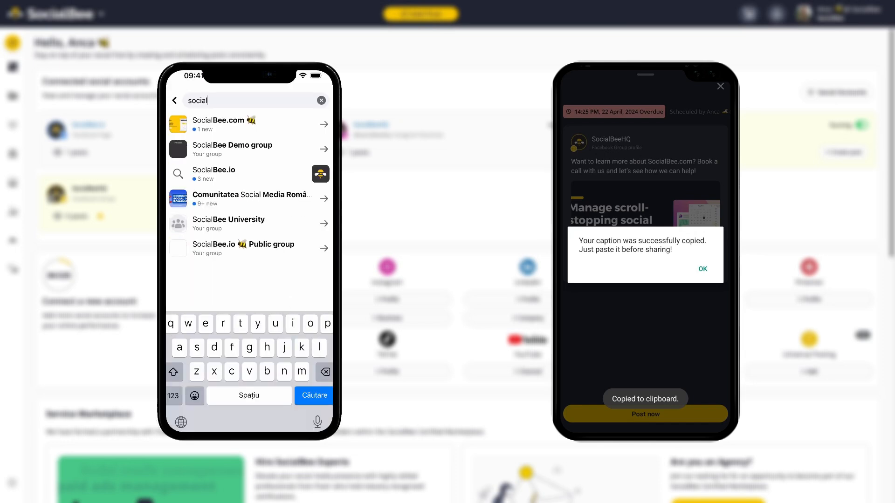
click(224, 124)
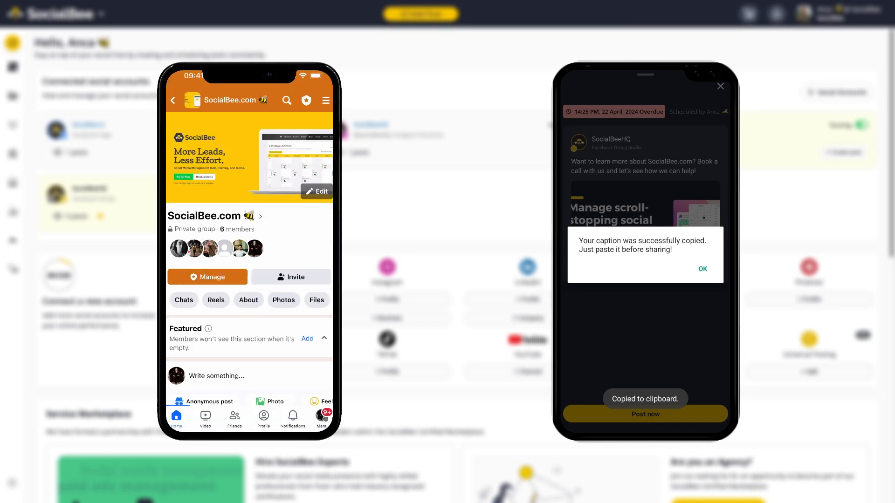
click(215, 376)
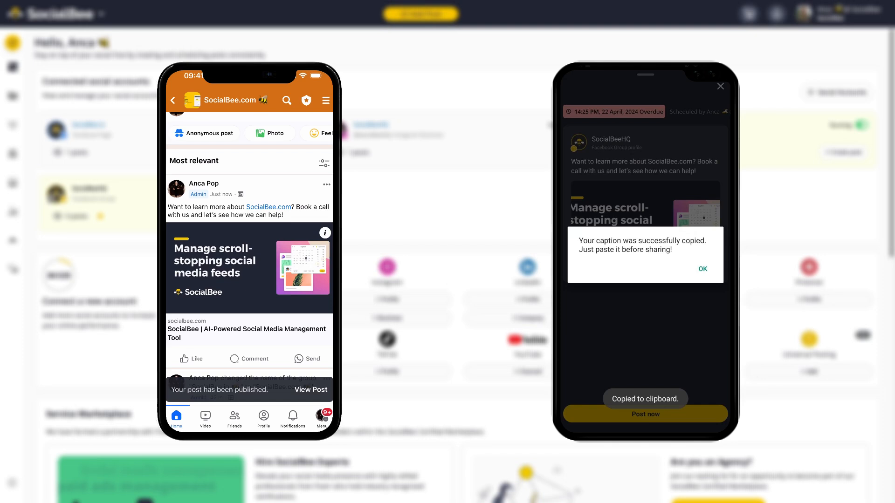
click(703, 268)
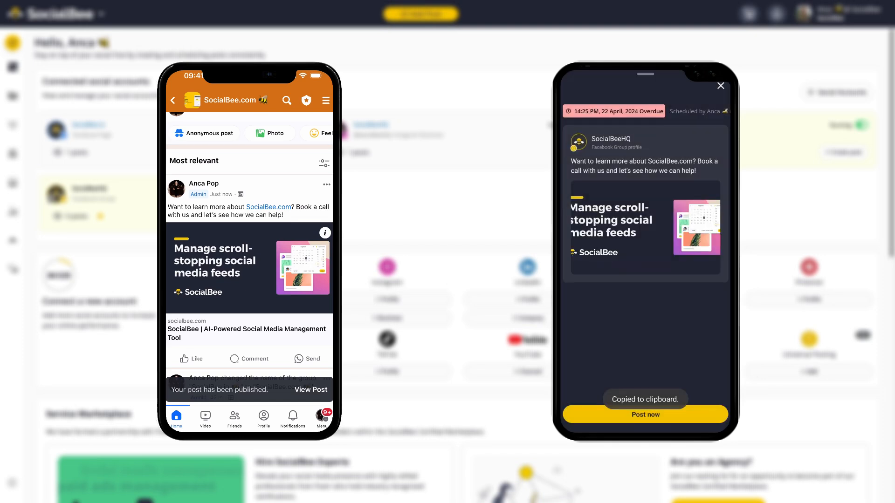